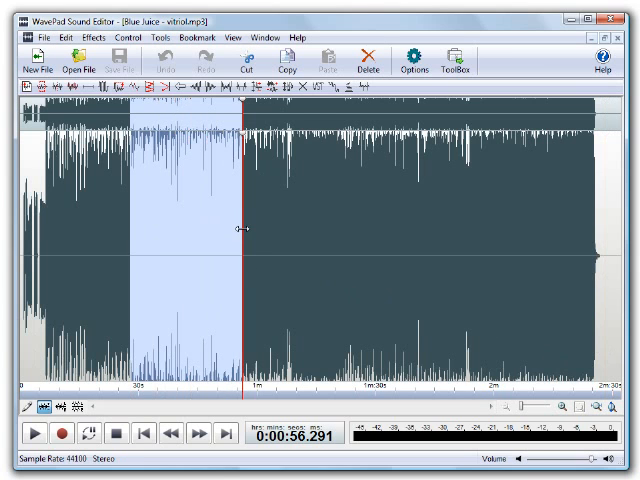
mouse_move(279, 236)
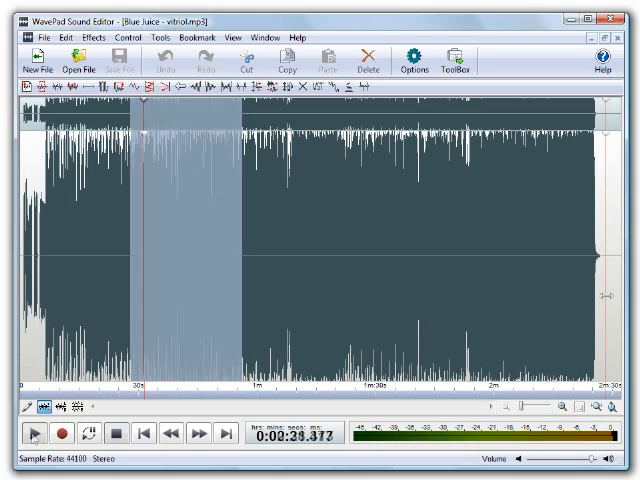
Select the entire vitriol.mp3 waveform from the menu bar
left_click(91, 37)
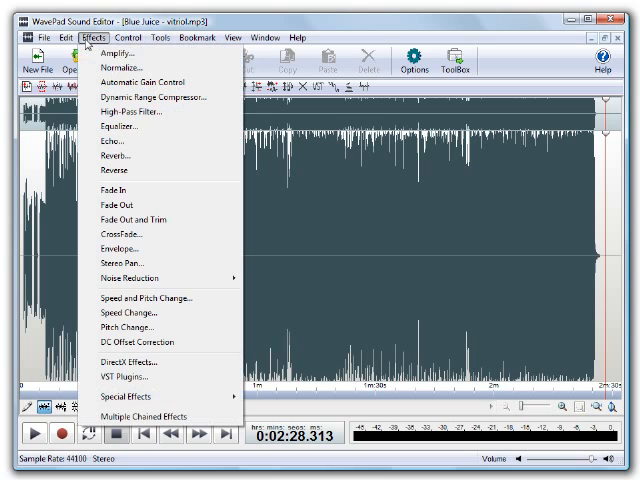
left_click(114, 53)
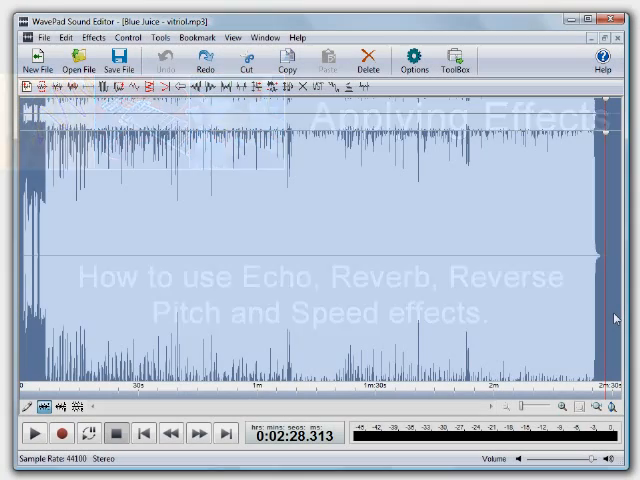
Apply an Echo with the Cave preset (1893 ms, 14% gain) to the whole song
left_click(85, 37)
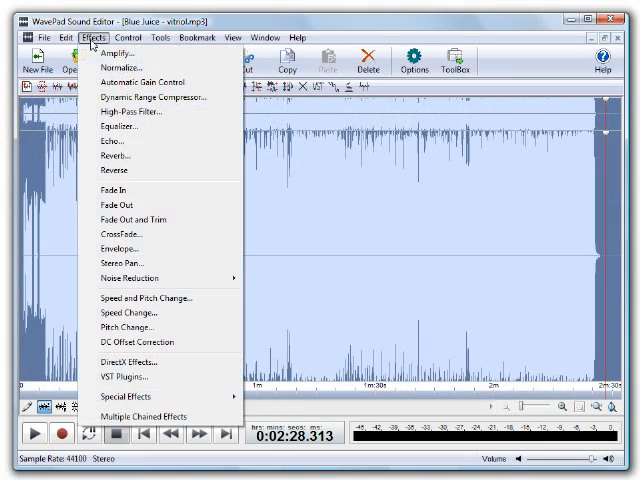
left_click(111, 141)
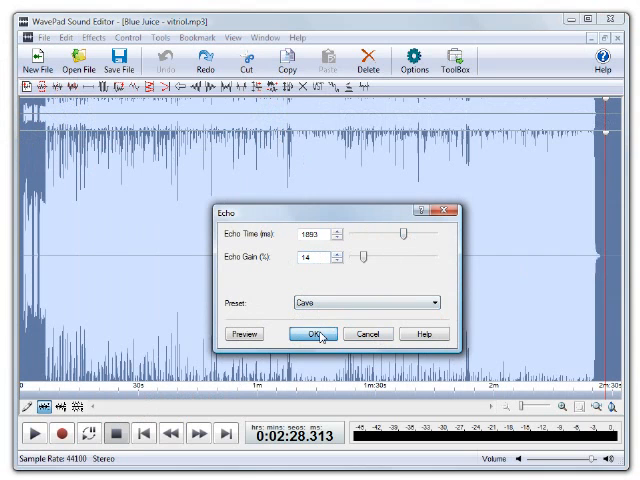
left_click(315, 334)
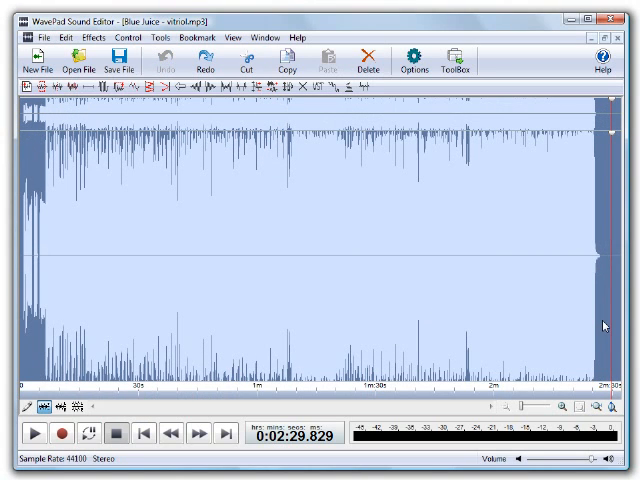
Apply Reverb with the Auditorium preset (2400 ms decay, 75 ms predelay)
left_click(107, 37)
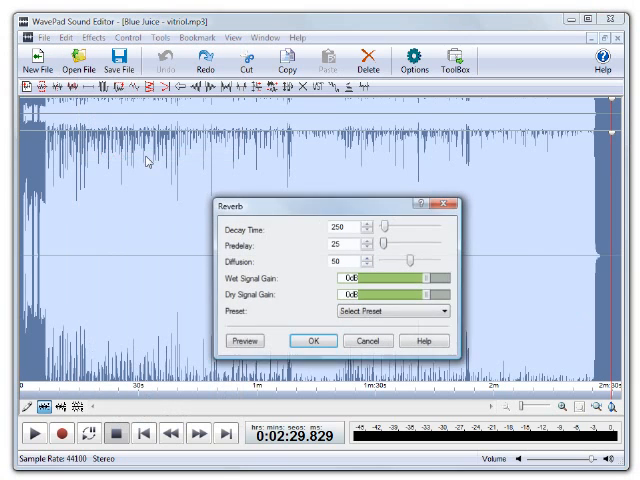
left_click(396, 310)
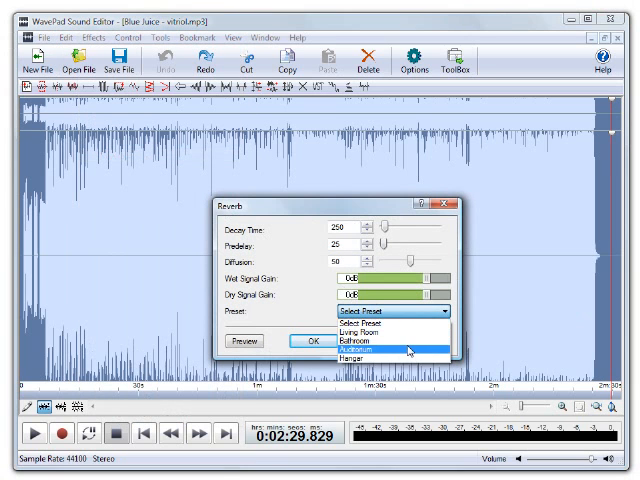
left_click(378, 353)
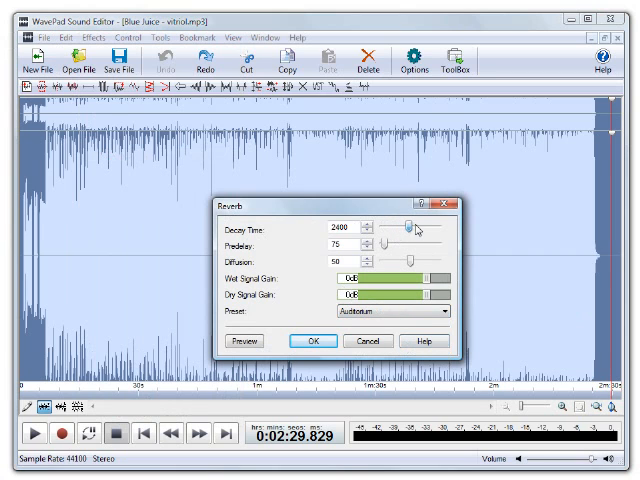
left_click(312, 341)
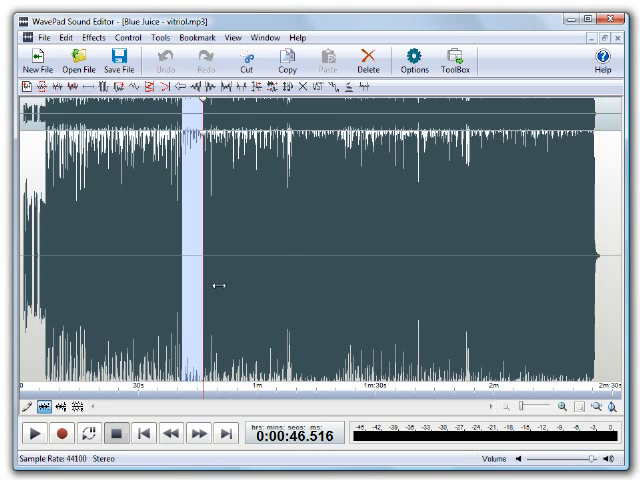
Play back the reverbed passage to audition it, then stop playback
left_click(92, 38)
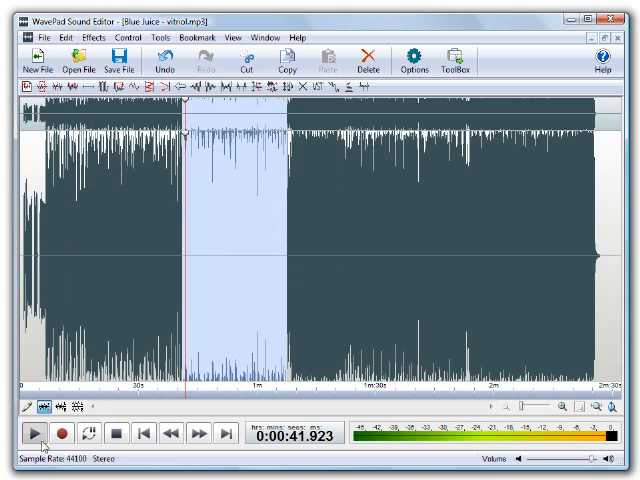
left_click(33, 433)
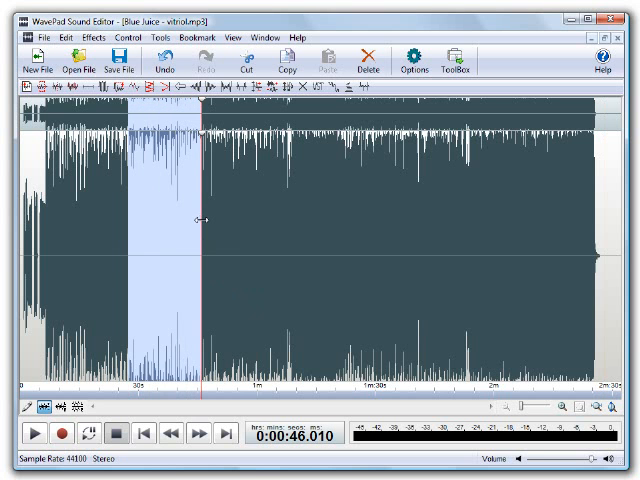
Apply a 125% Speed Change to the marked 27–46 s passage
left_click(94, 37)
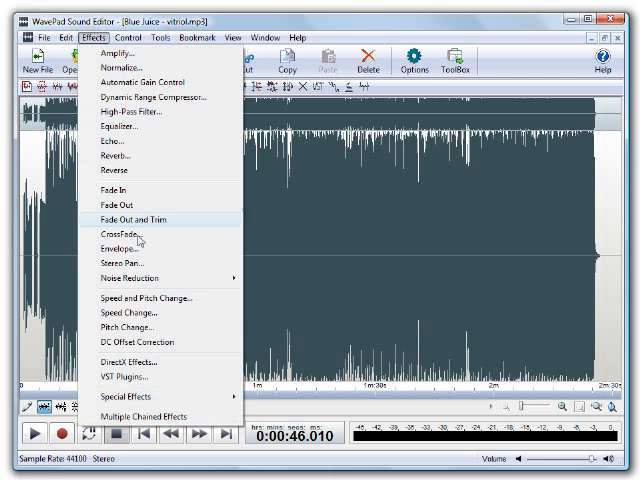
left_click(143, 312)
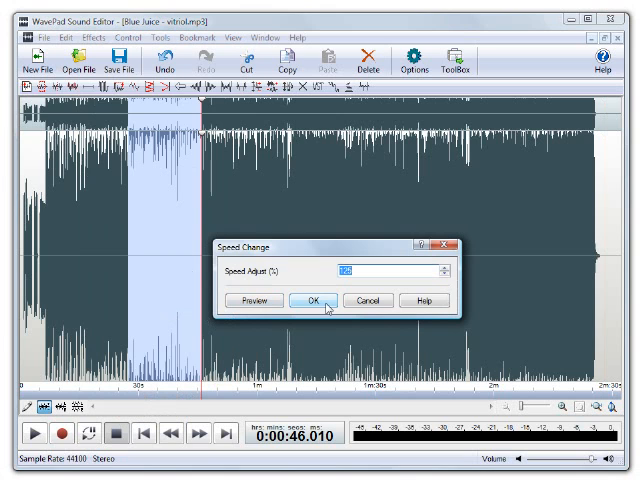
left_click(312, 300)
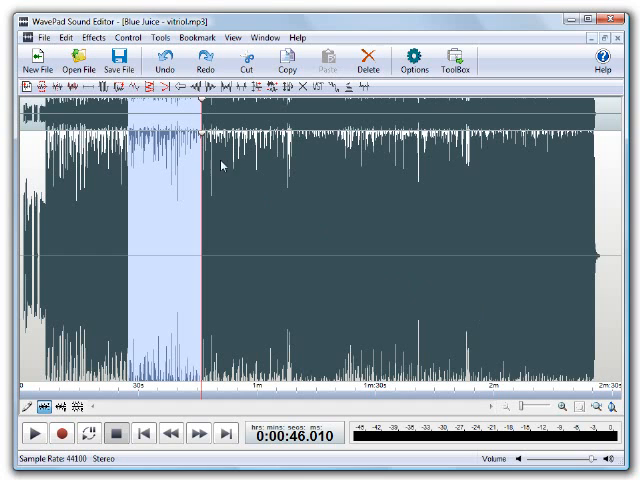
Apply a Pitch Change of 80% to the marked passage
left_click(87, 38)
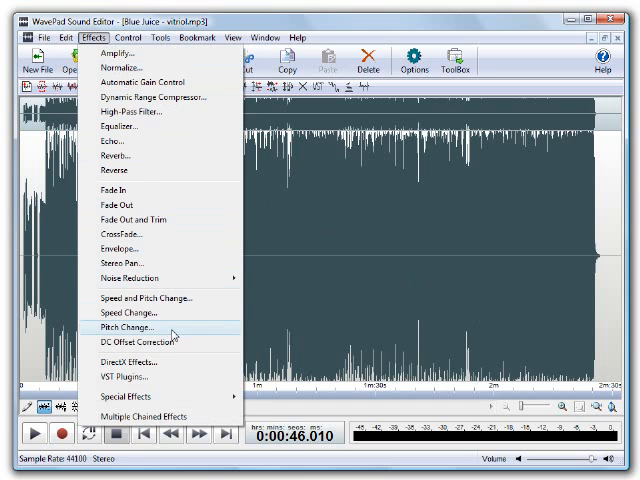
left_click(128, 327)
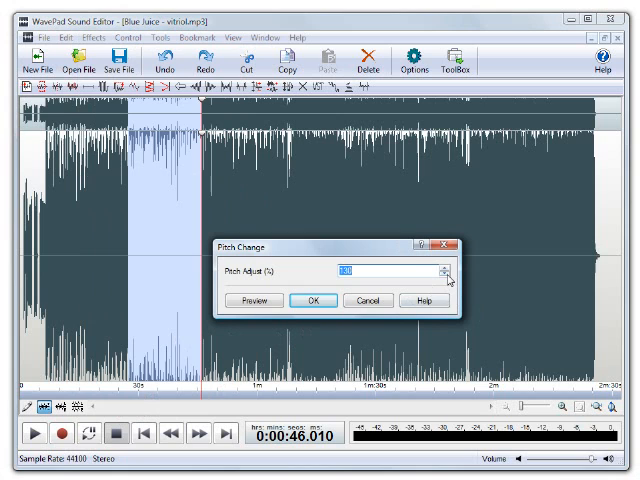
left_click(440, 274)
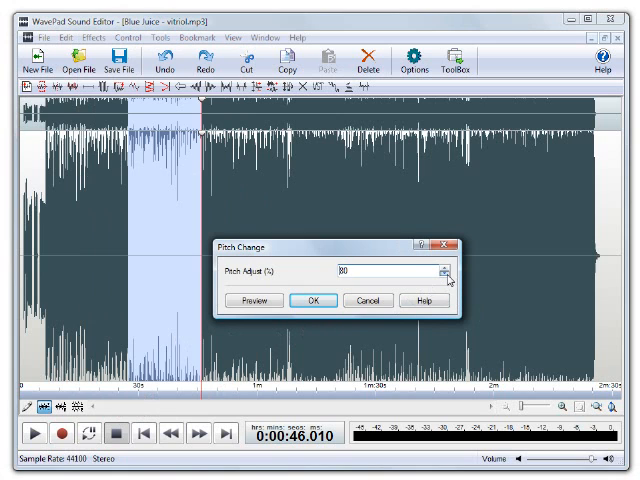
left_click(311, 300)
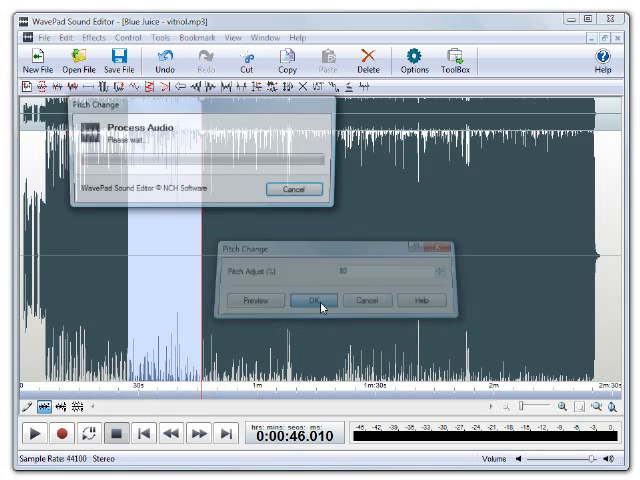
left_click(313, 300)
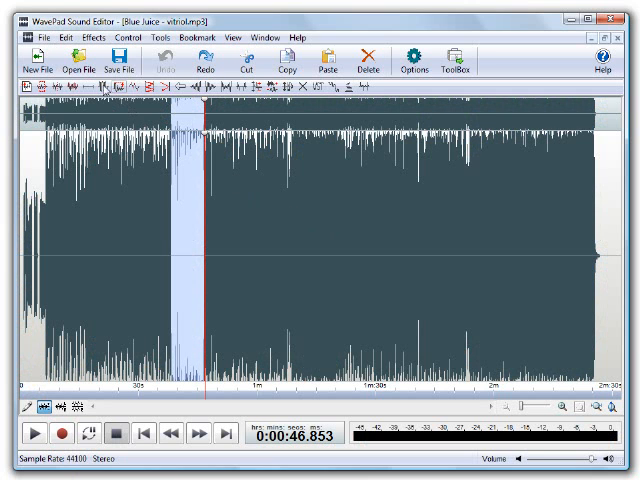
mouse_move(100, 92)
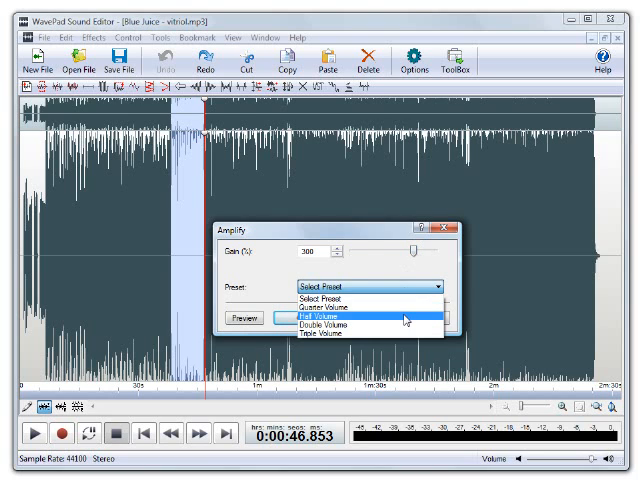
Preview the passage with the Half Volume amplify preset (50% gain), then stop
left_click(323, 314)
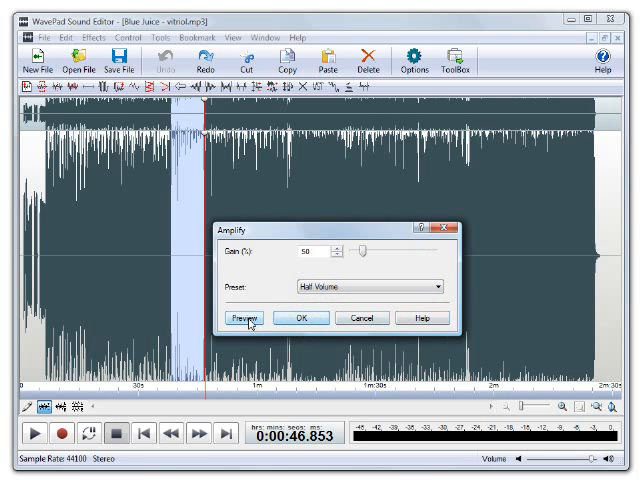
left_click(249, 318)
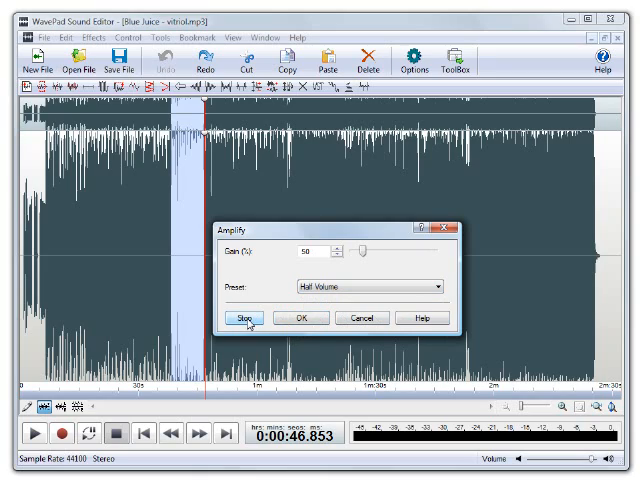
left_click(296, 317)
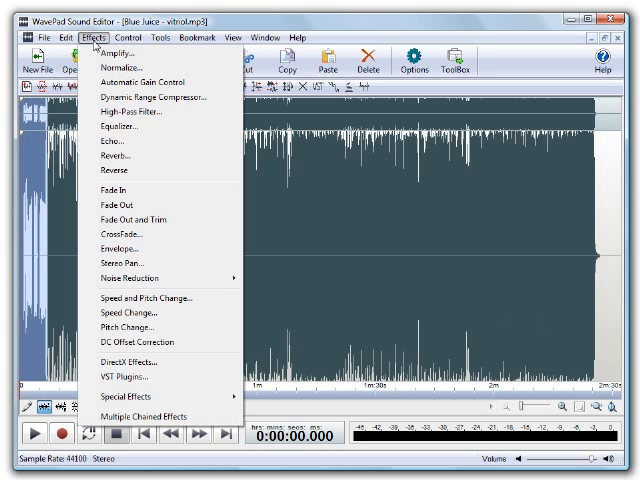
Fade in the track's opening seconds and fade out the selected ending
left_click(114, 190)
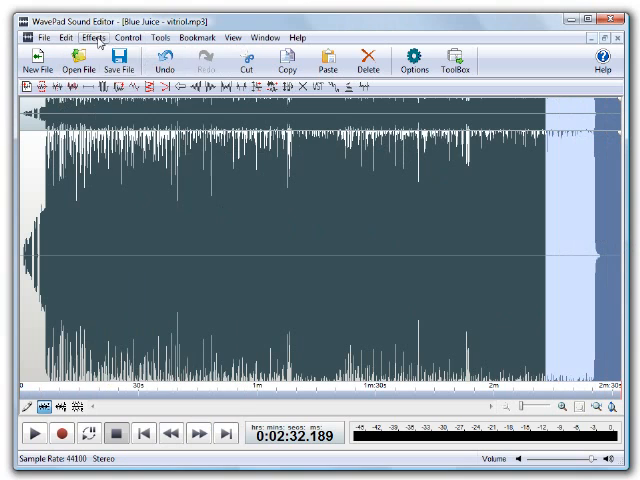
left_click(97, 38)
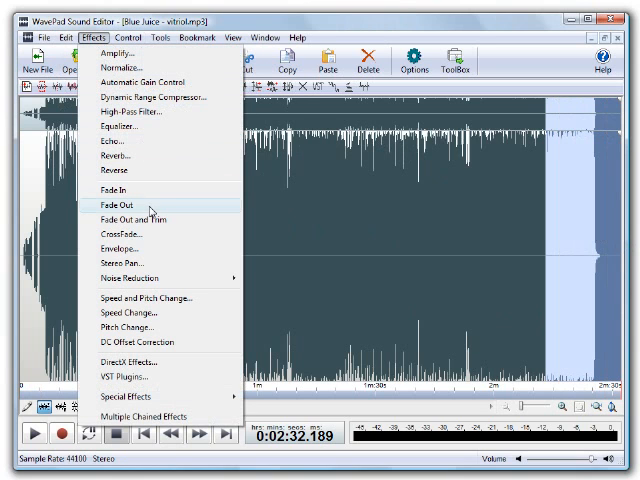
left_click(113, 205)
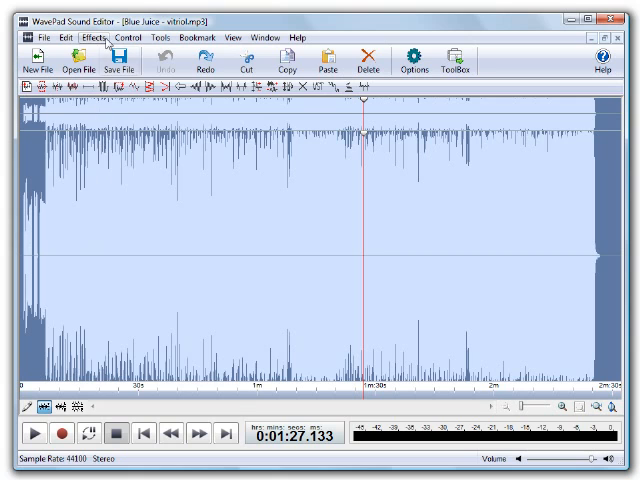
Apply Auto Spectral Subtraction with the Apply to Voice preset, then play the result
left_click(99, 38)
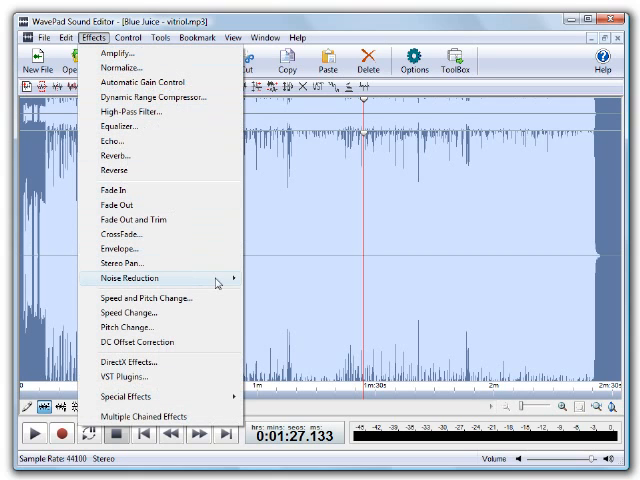
mouse_move(140, 278)
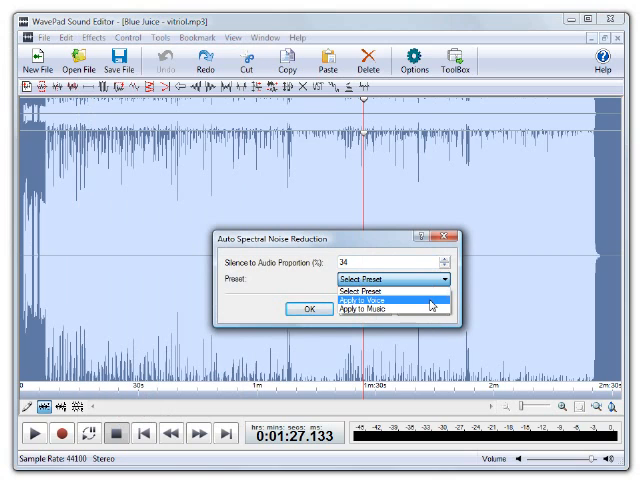
left_click(380, 296)
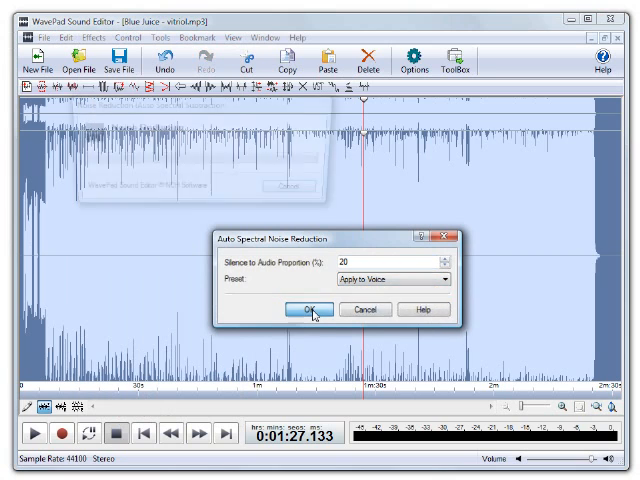
left_click(310, 309)
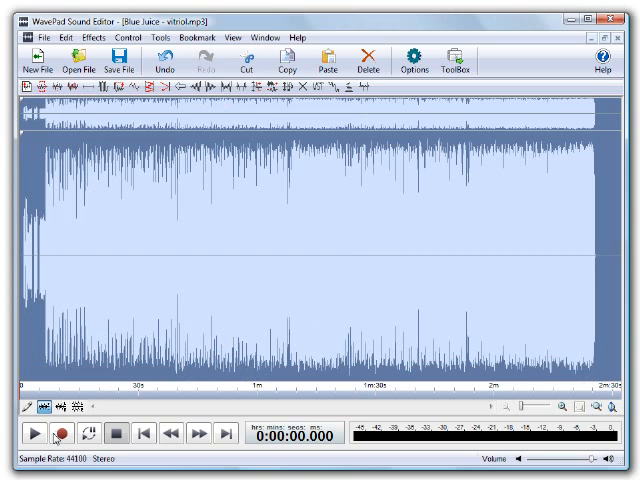
left_click(37, 432)
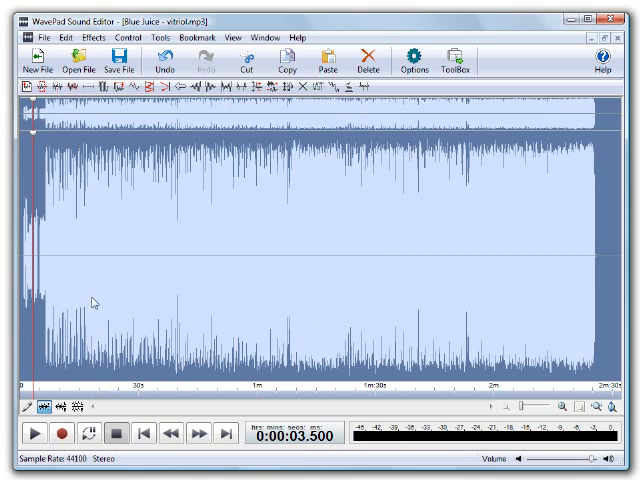
Apply Multi-band Noise Gating using the Remove Hum and Hiss preset (-20 dB)
left_click(92, 37)
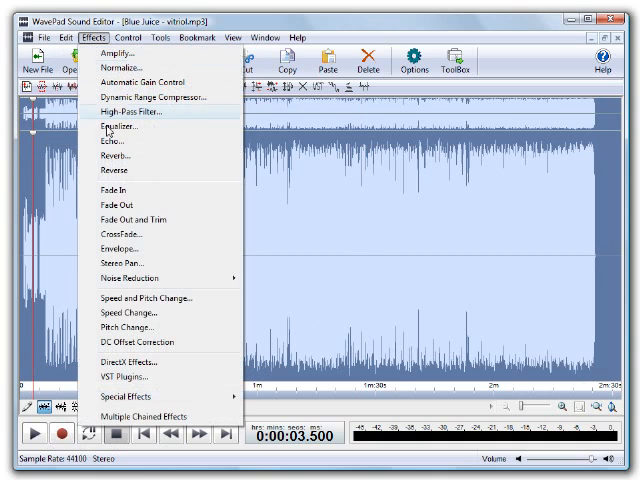
mouse_move(140, 278)
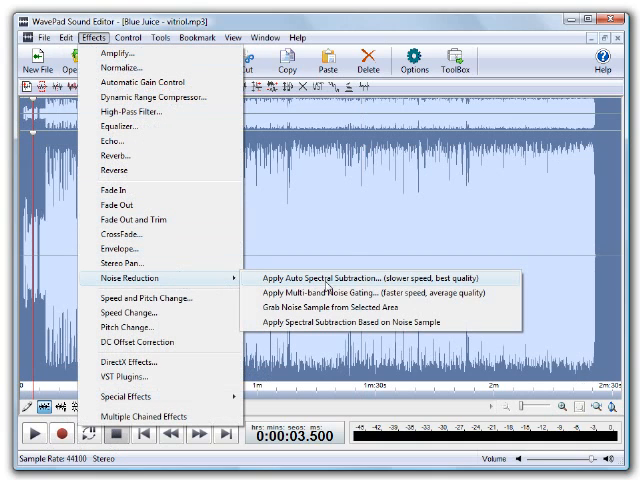
left_click(368, 290)
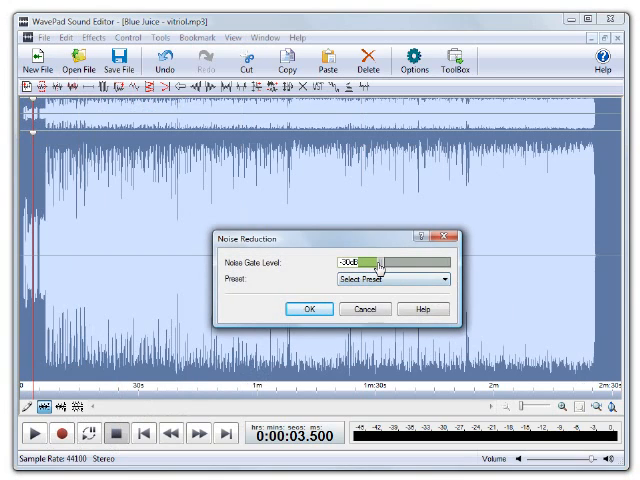
left_click(430, 280)
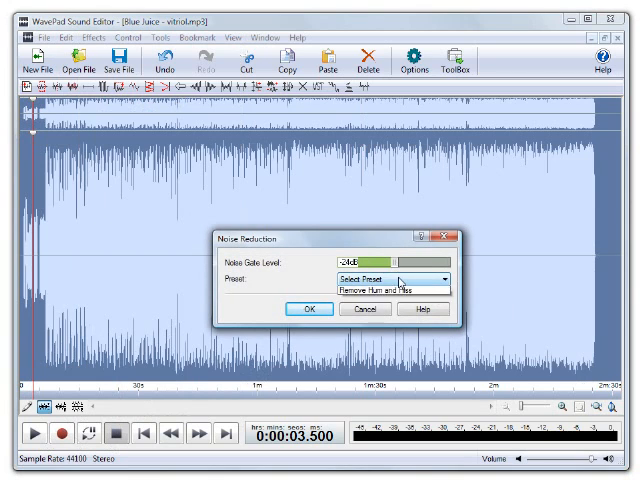
left_click(380, 289)
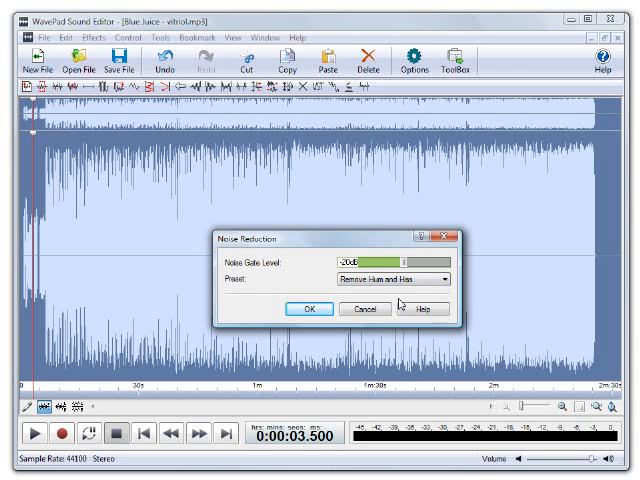
left_click(311, 308)
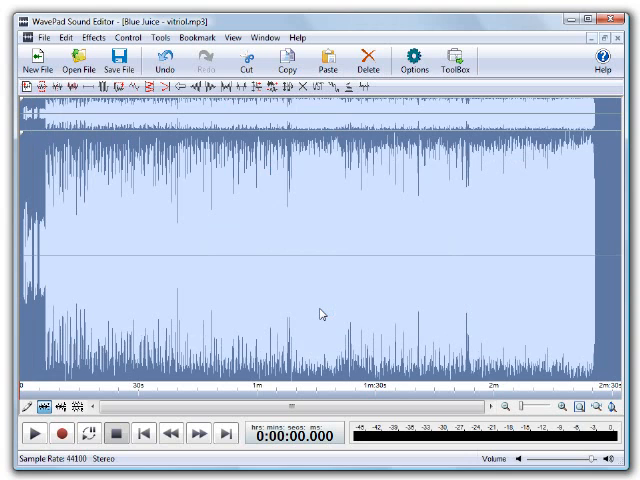
mouse_move(190, 108)
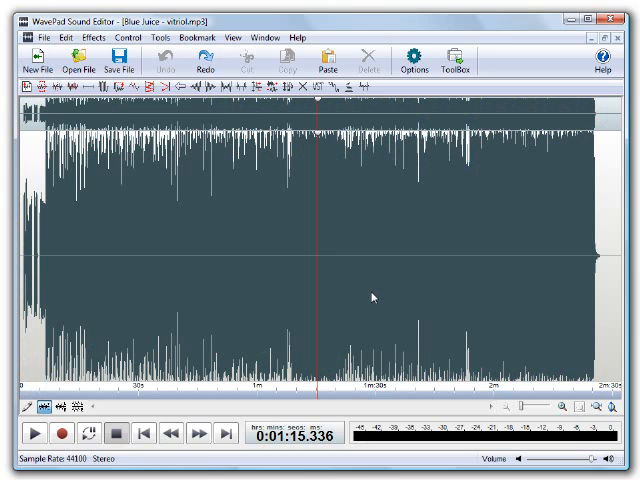
mouse_move(335, 288)
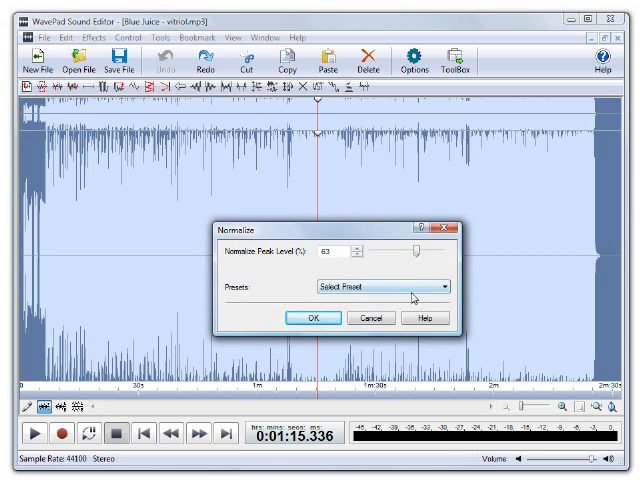
Apply the Soft Audio Level (40%) normalization preset, then deselect the waveform
left_click(380, 288)
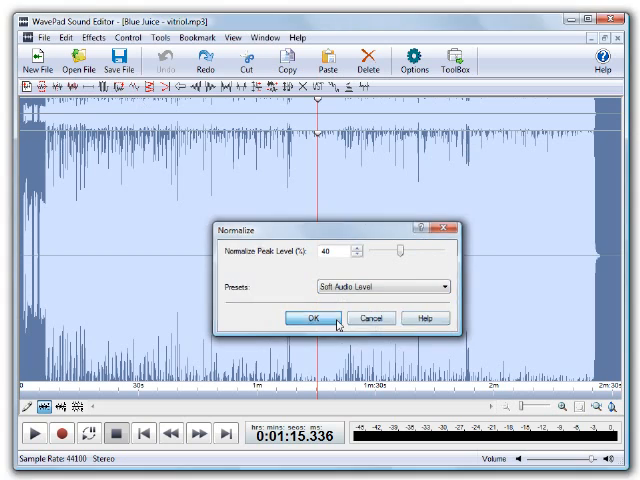
left_click(314, 318)
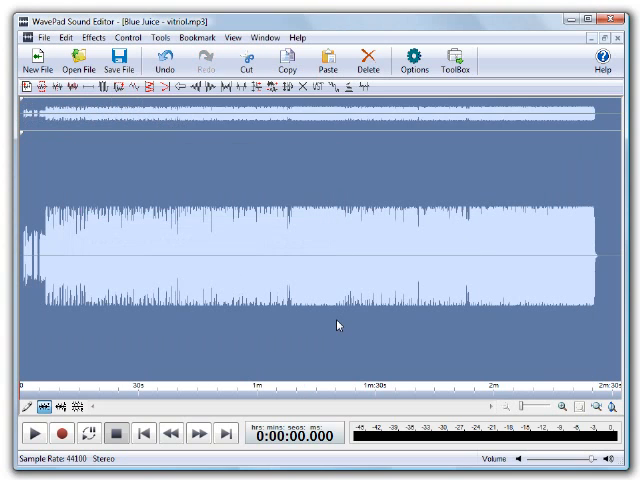
left_click(337, 325)
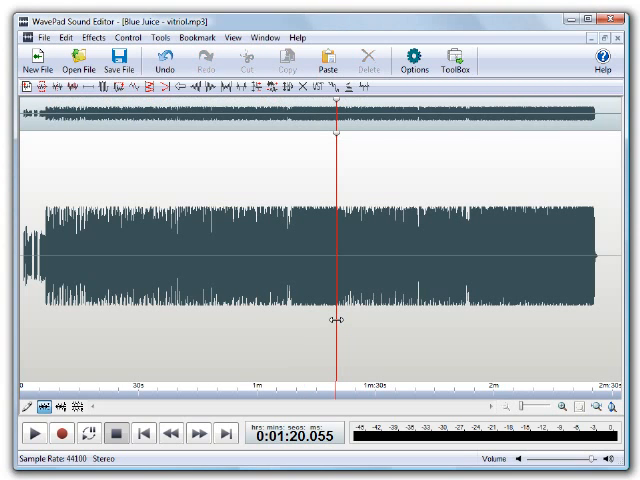